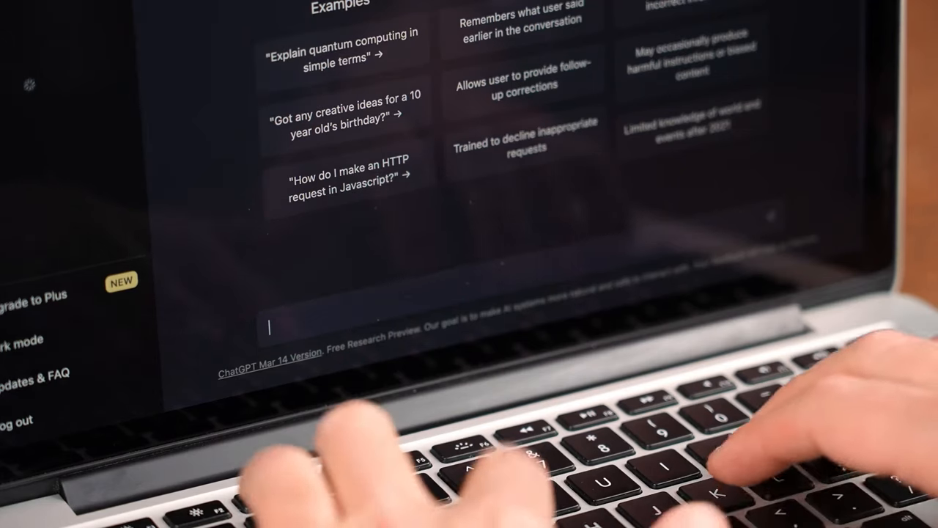
type("Tell me a st")
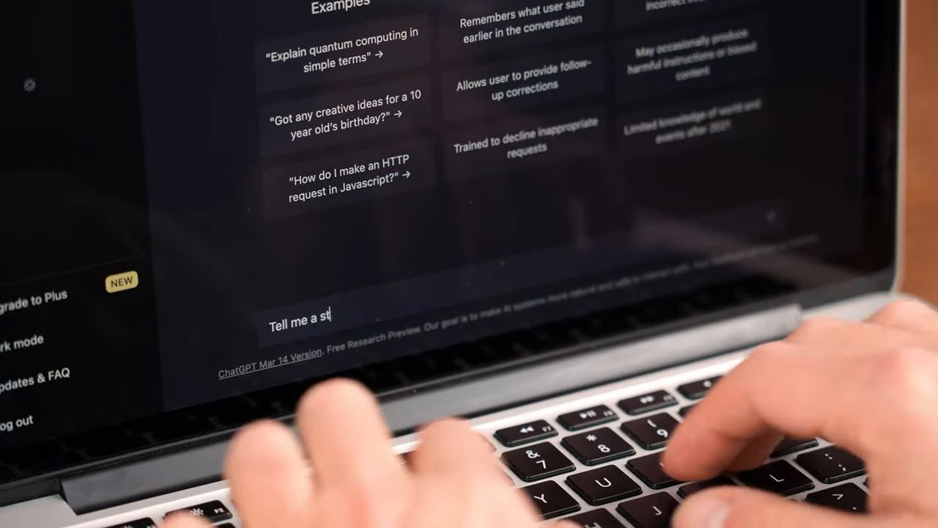